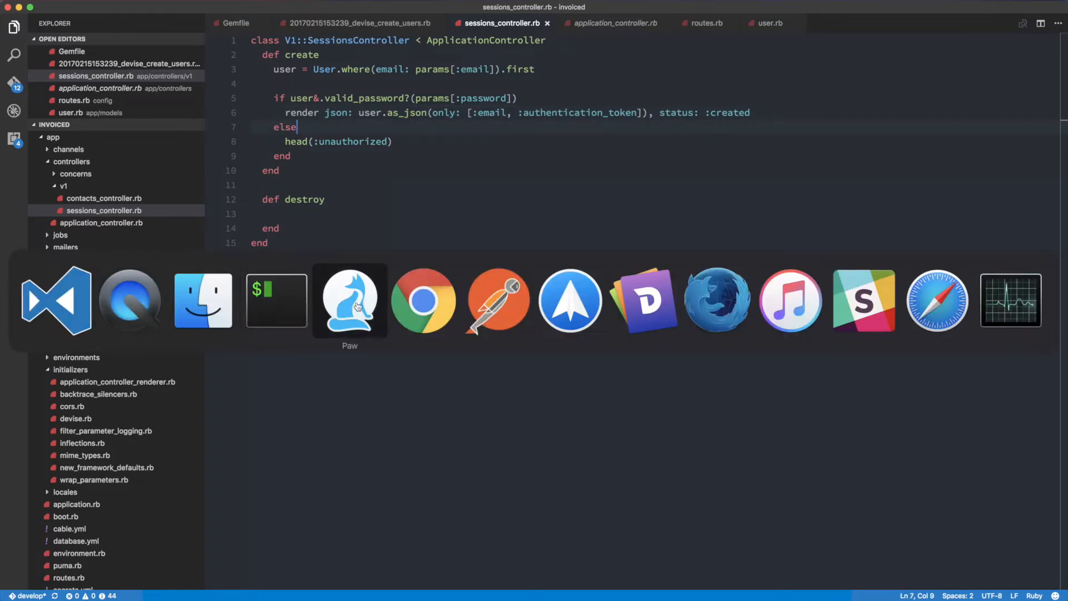
Bring up the simple_token_authentication README in Chrome at the token authentication handler section
click(422, 301)
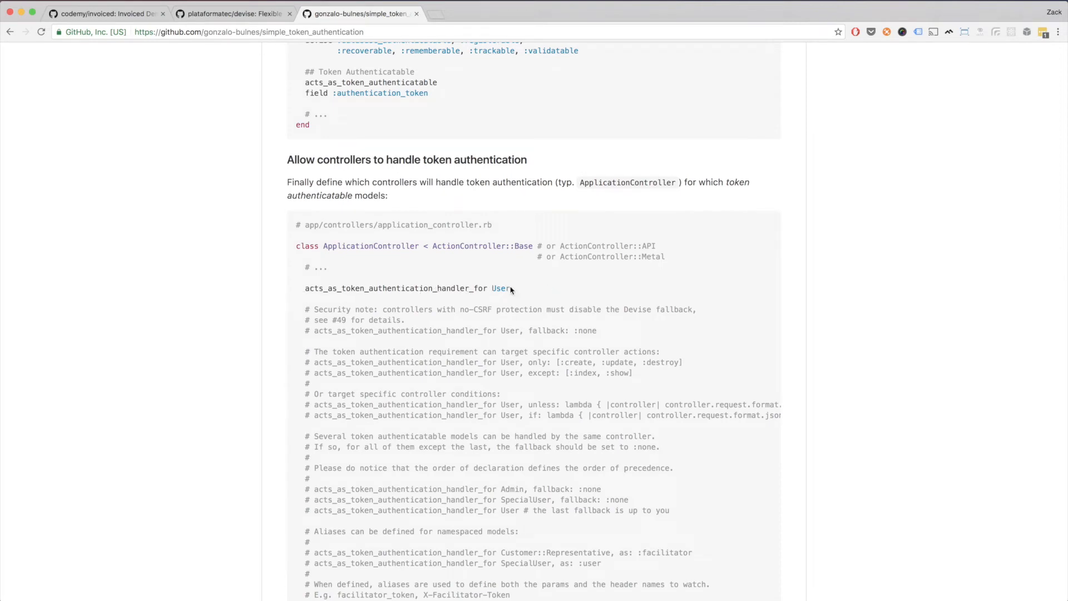
mouse_move(605, 333)
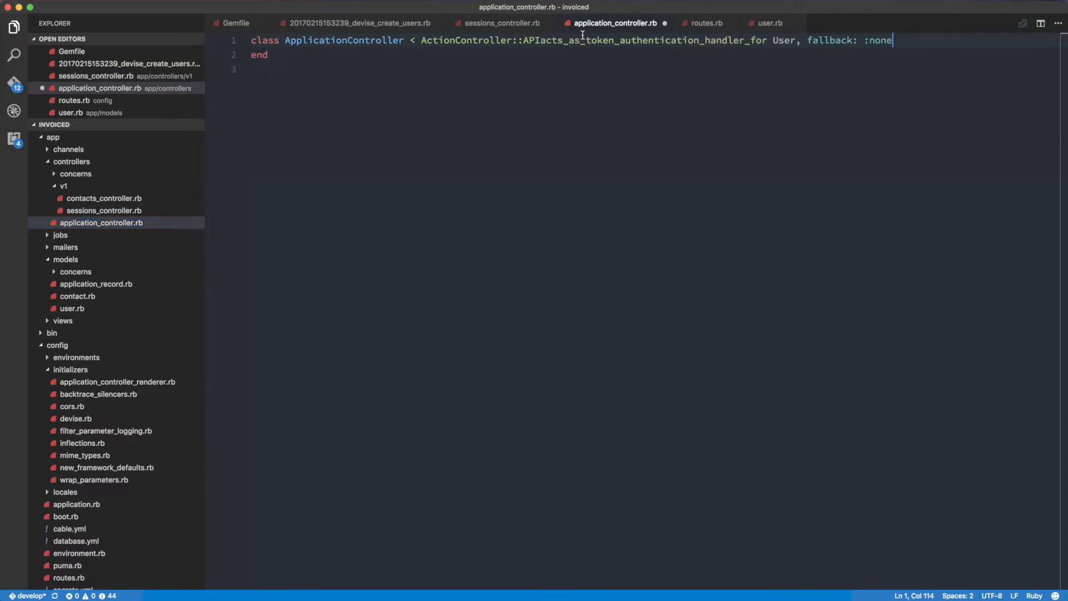
Put acts_as_token_authentication_handler_for User on its own line, save, and open contacts_controller.rb
key(Enter)
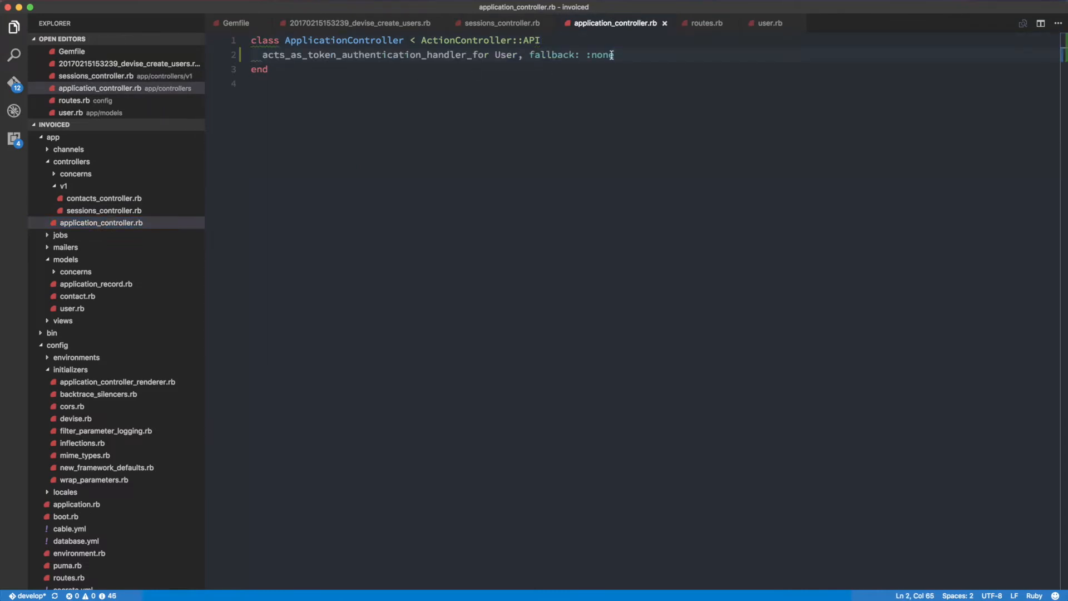
key(Backspace)
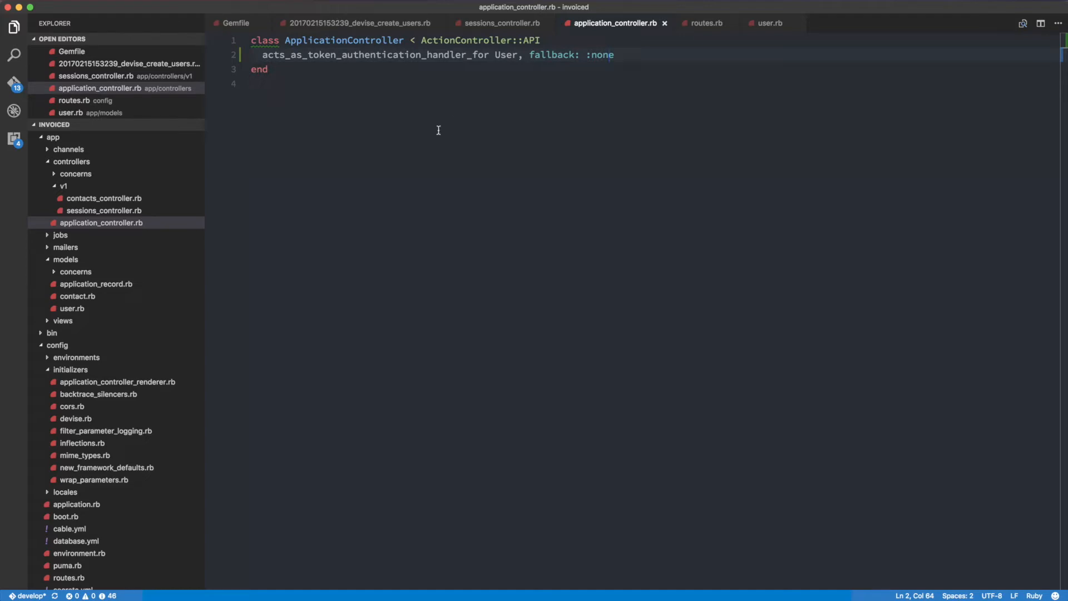
mouse_move(184, 122)
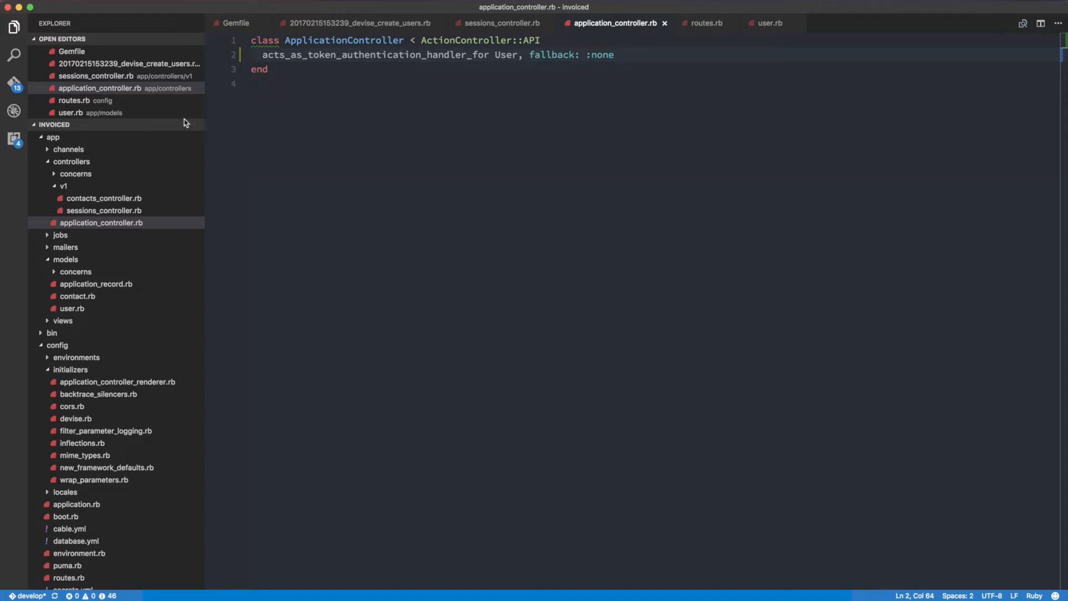
click(104, 198)
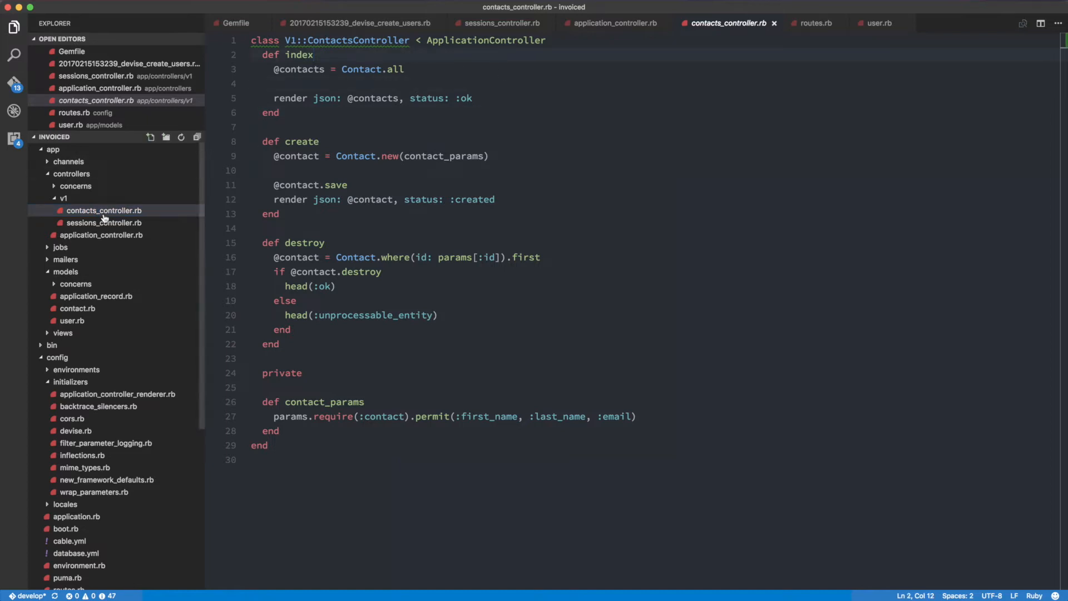
Scroll the README in Chrome to the header_names configuration for X-User-Email and X-User-Token
click(102, 235)
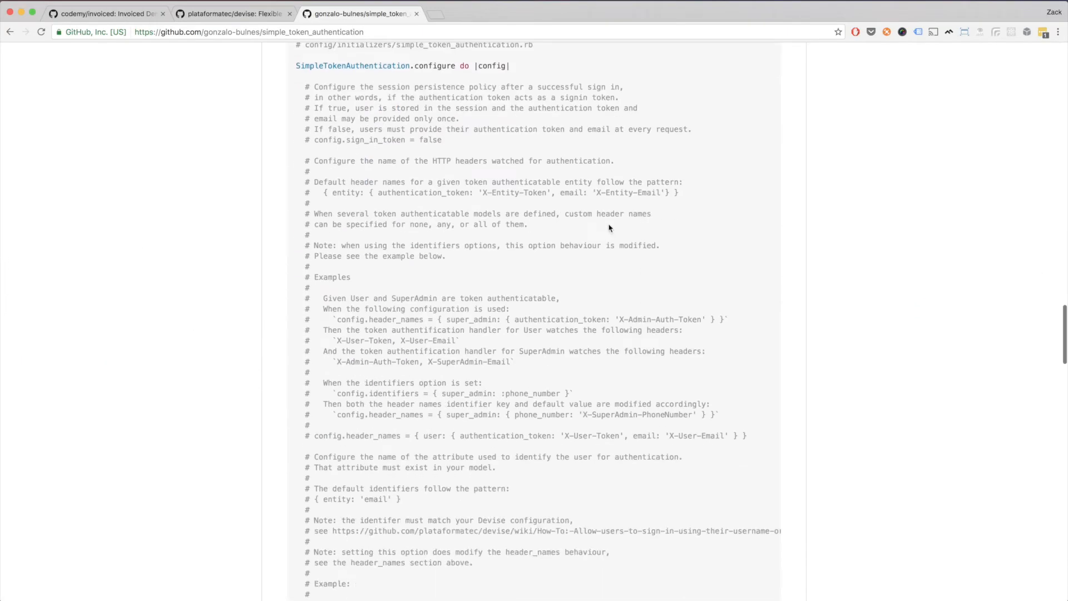
scroll(down, 3)
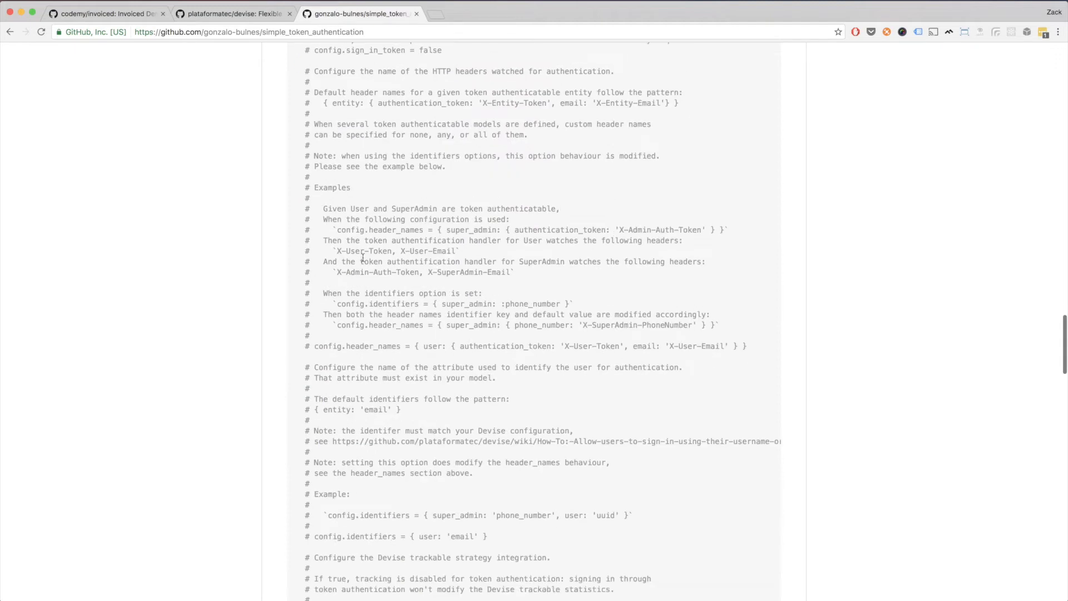
mouse_move(401, 251)
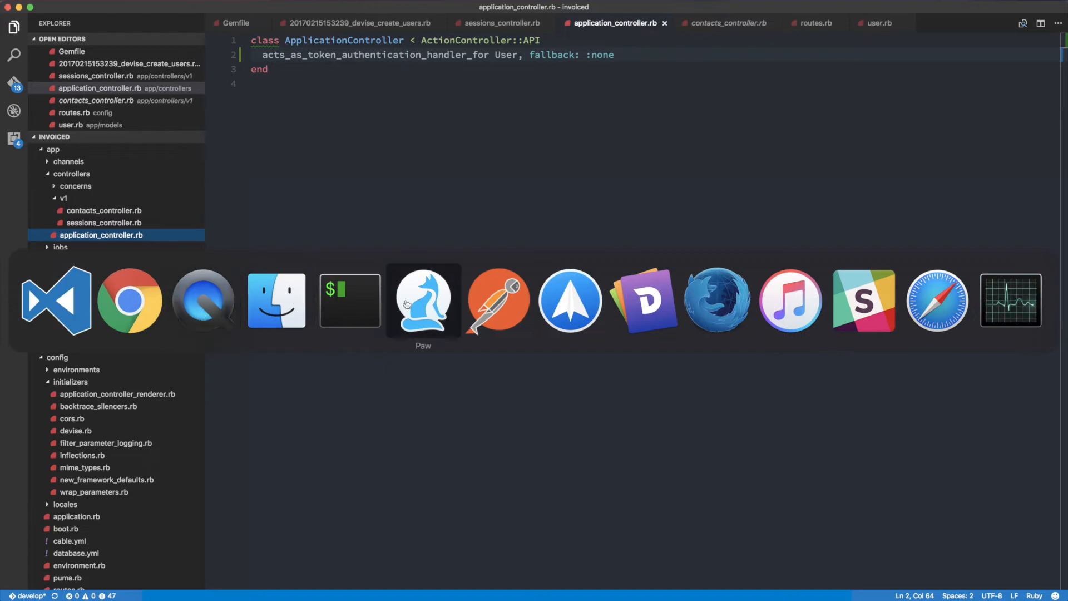
click(422, 300)
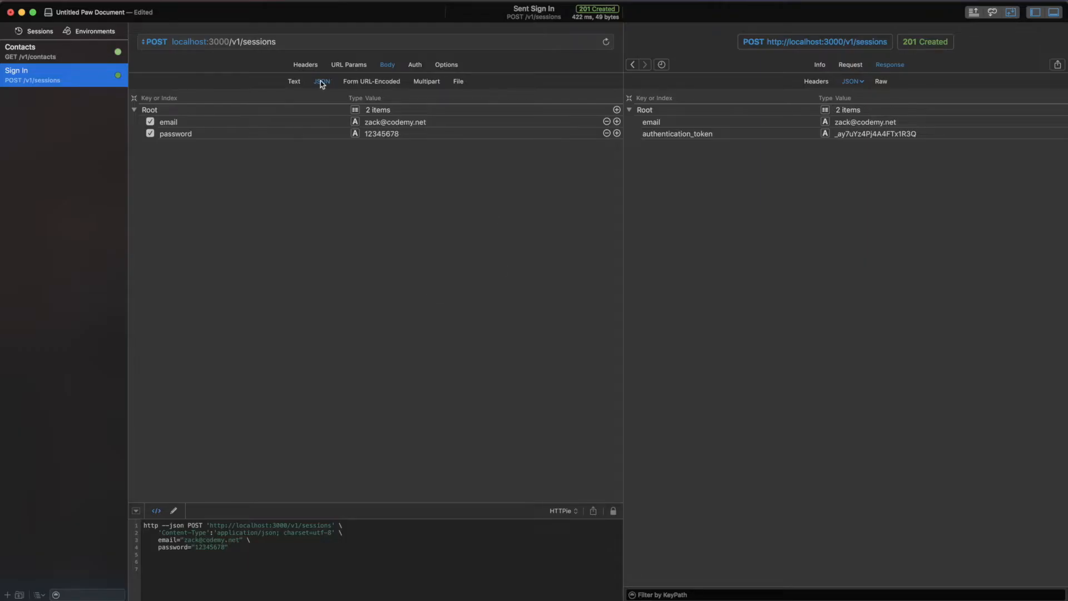
click(305, 64)
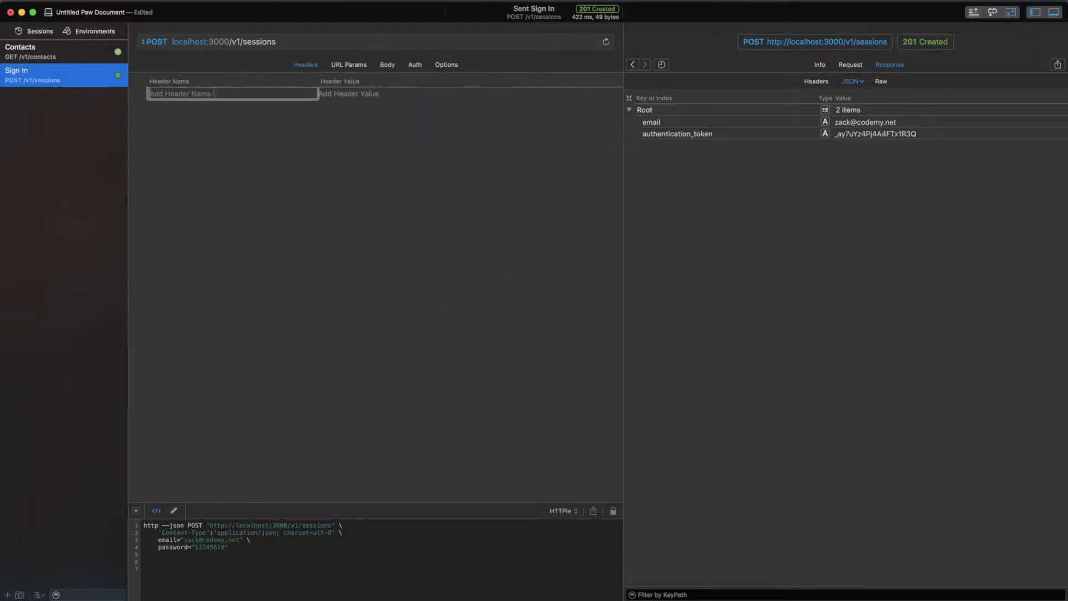
text(X-User)
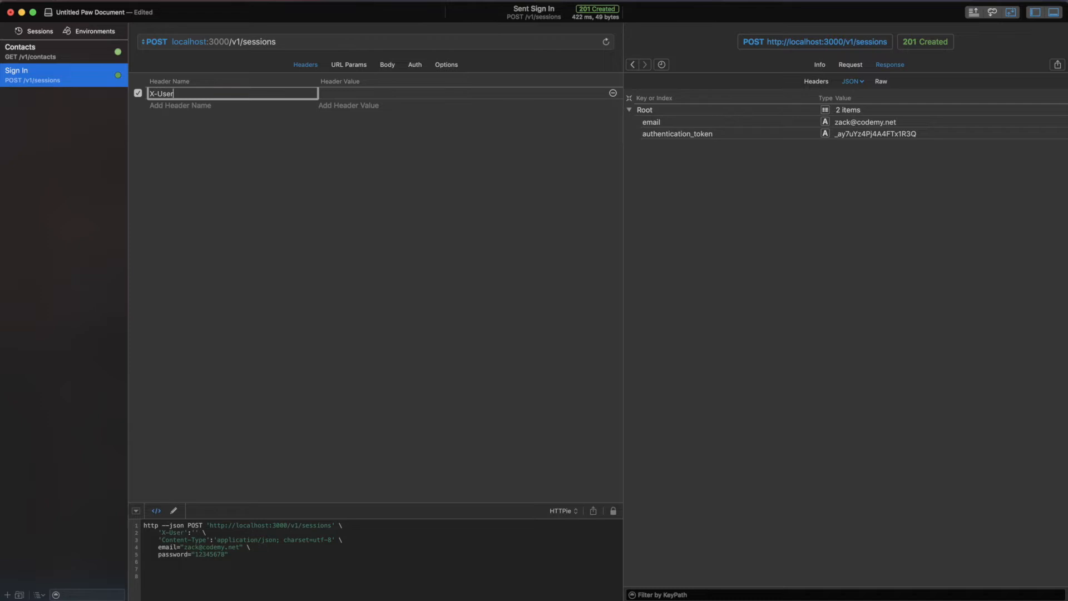
text(-Email)
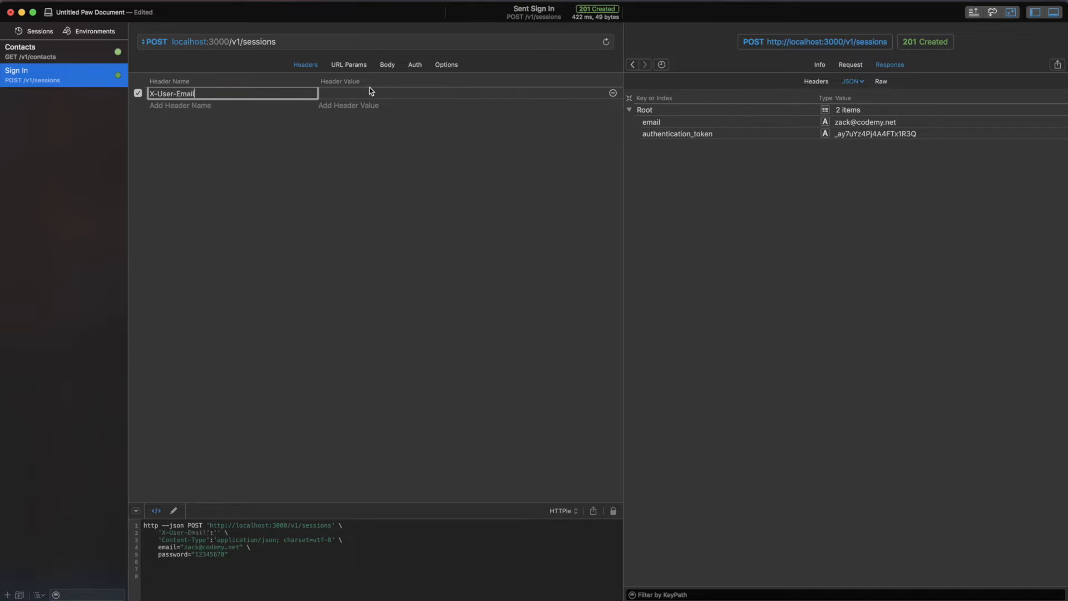
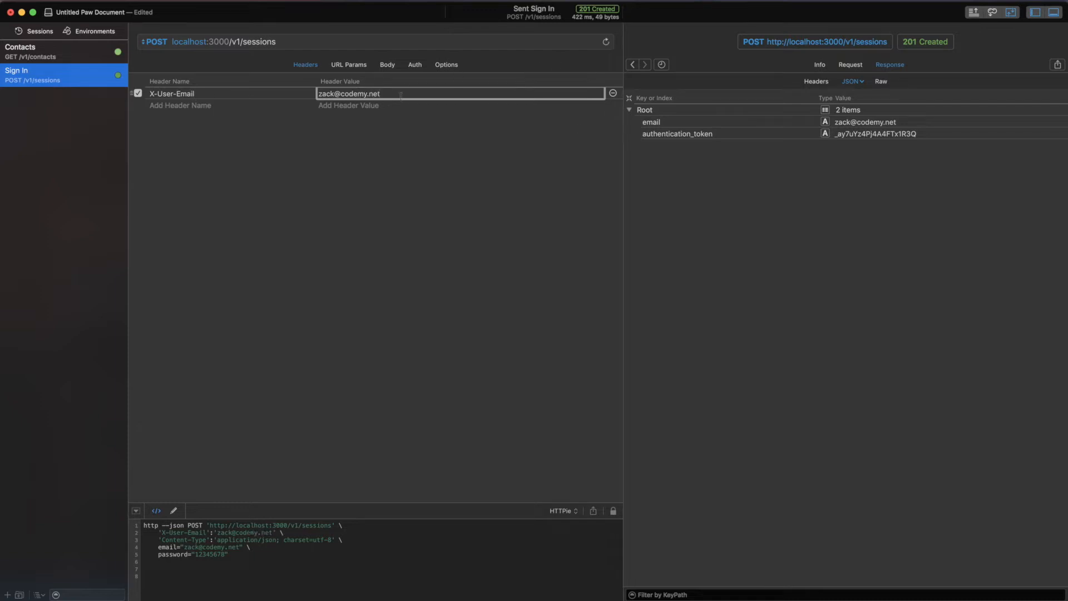
Add a second header named X-User-Token to the Sign In request
click(231, 105)
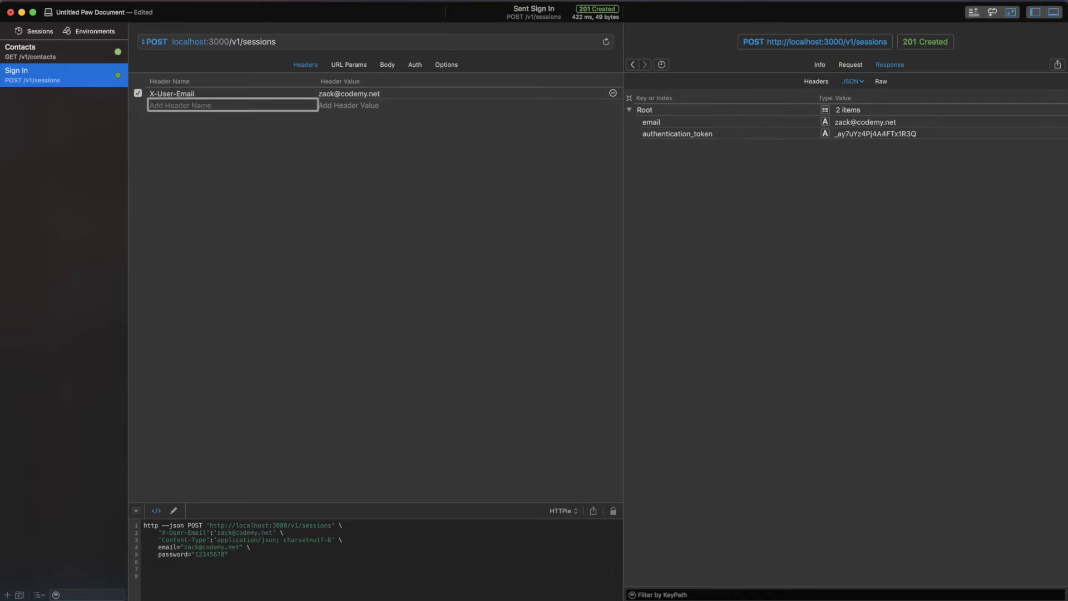
text(X-)
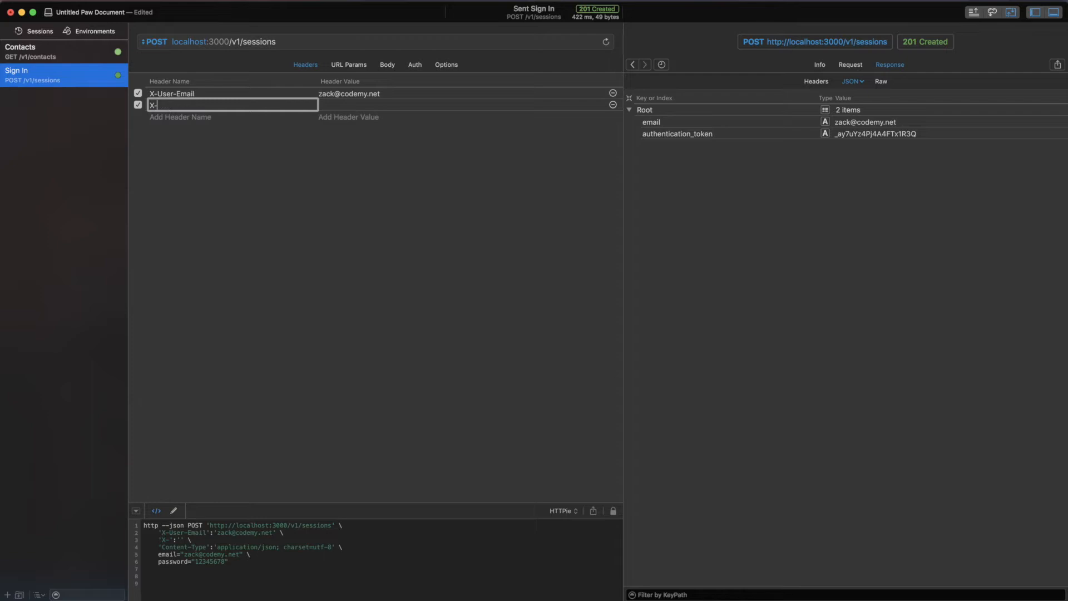
text(User-)
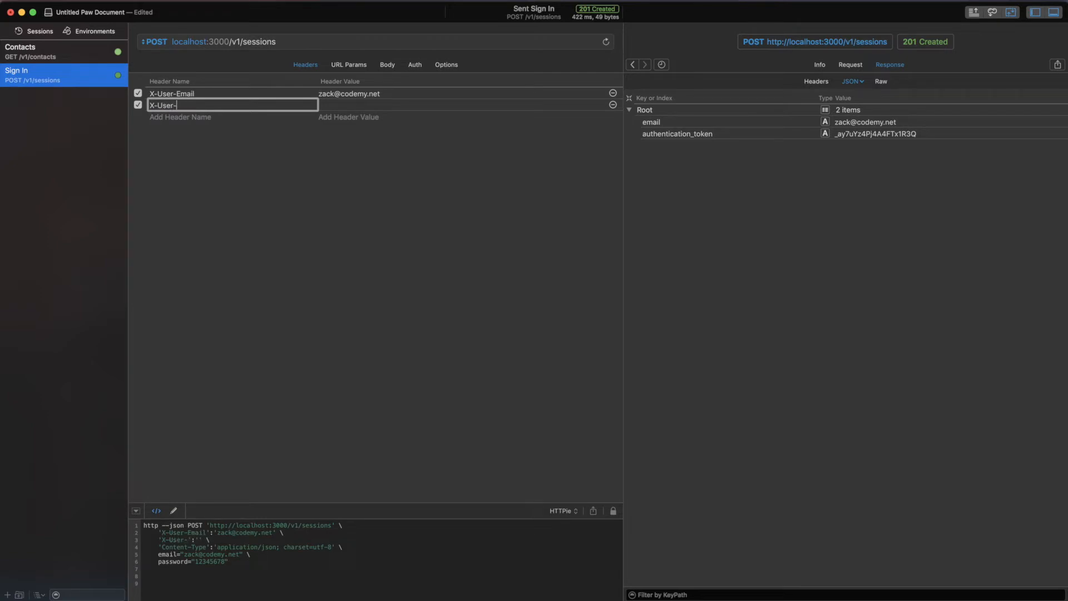
text(Token)
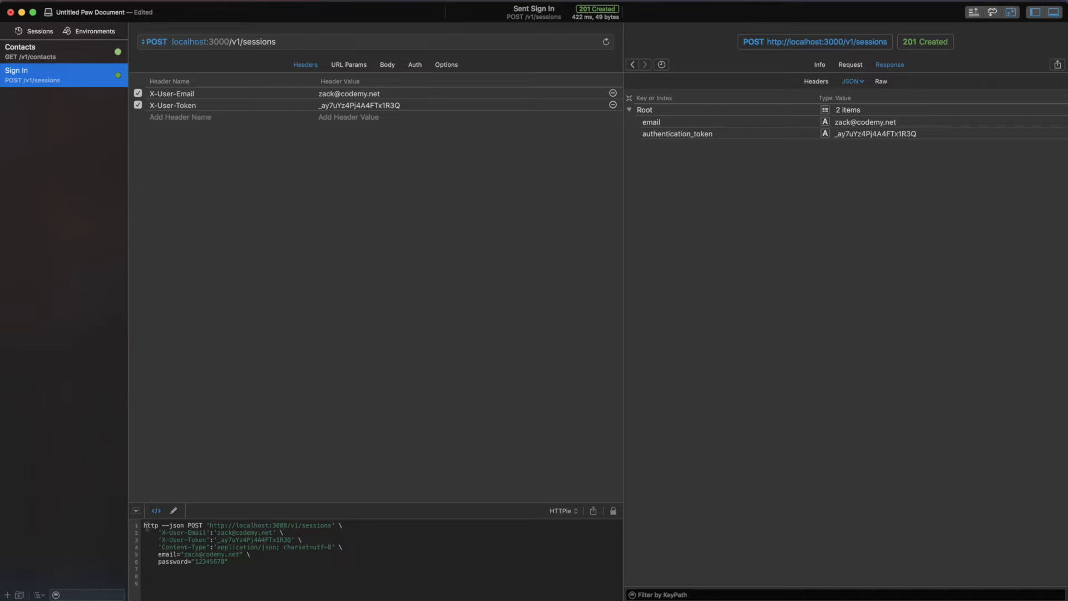
Switch the Sign In request's generated code snippet from HTTPie to cURL
triple_click(273, 550)
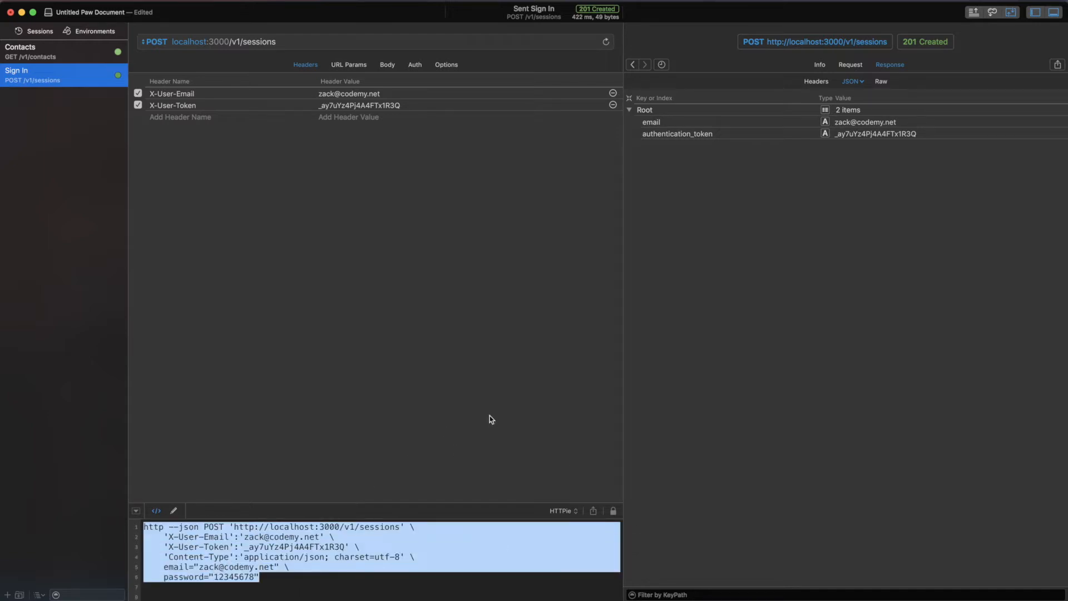
click(564, 510)
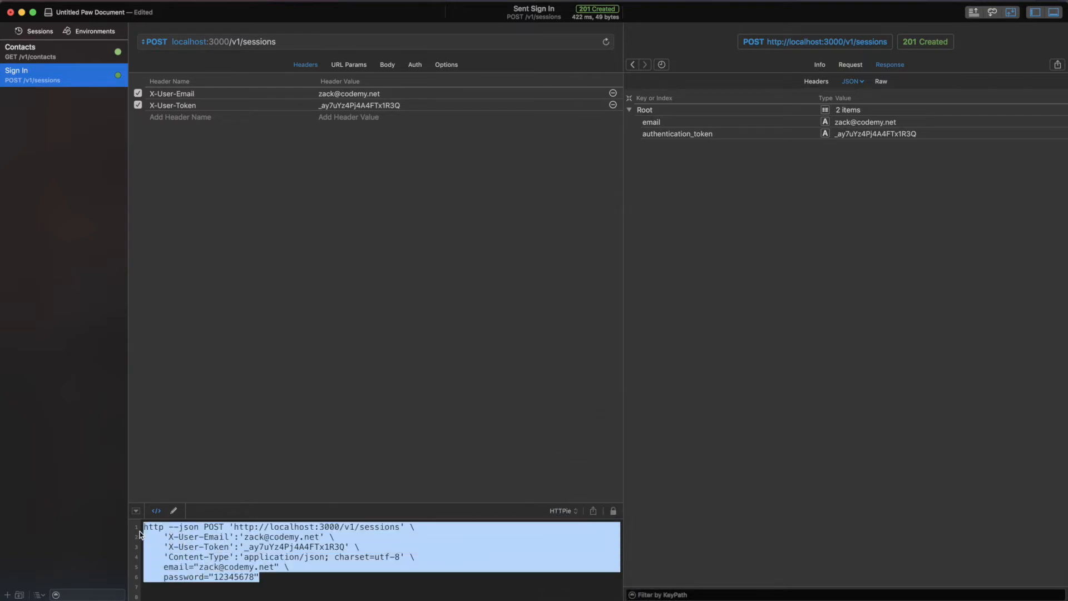
mouse_move(203, 552)
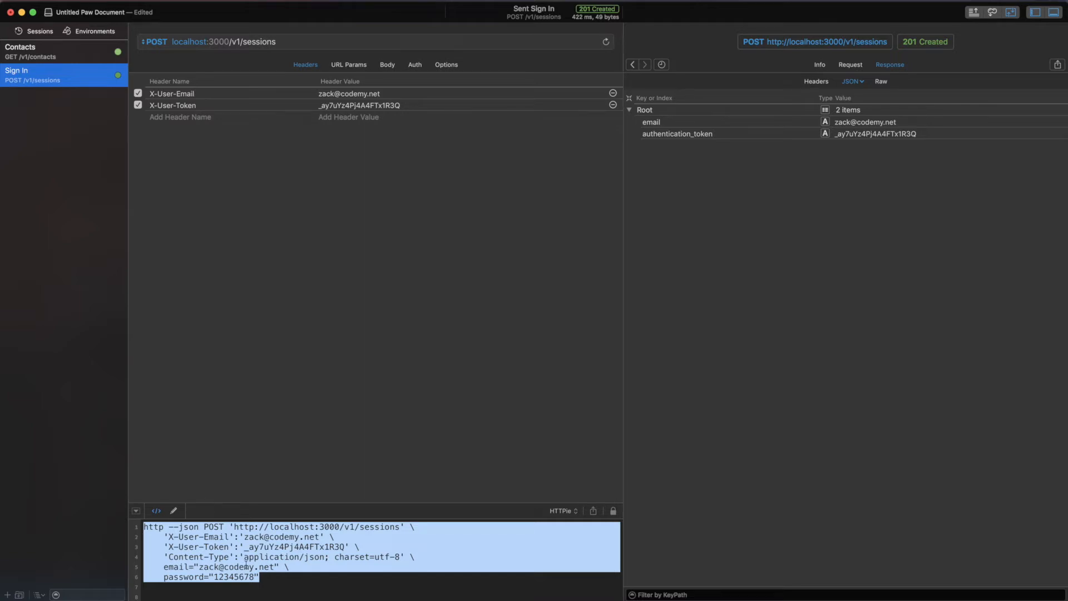
click(564, 510)
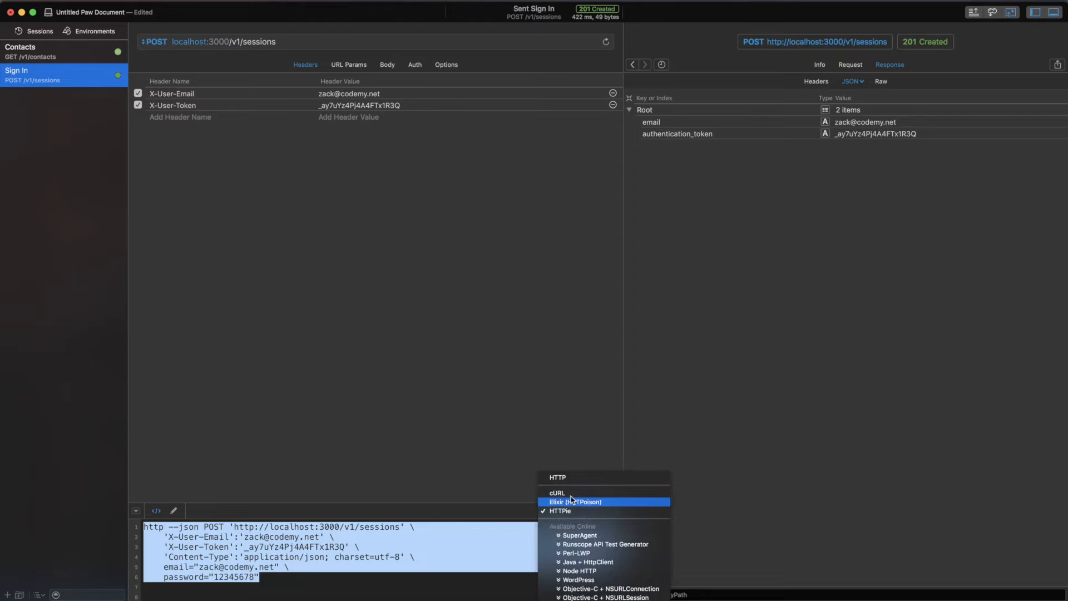
click(556, 492)
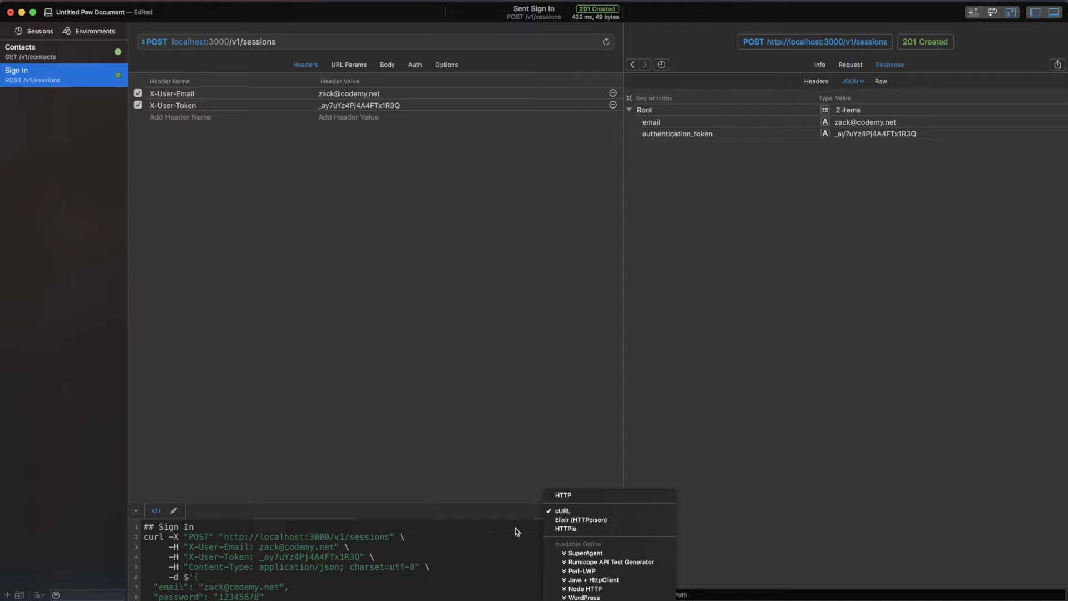
click(564, 529)
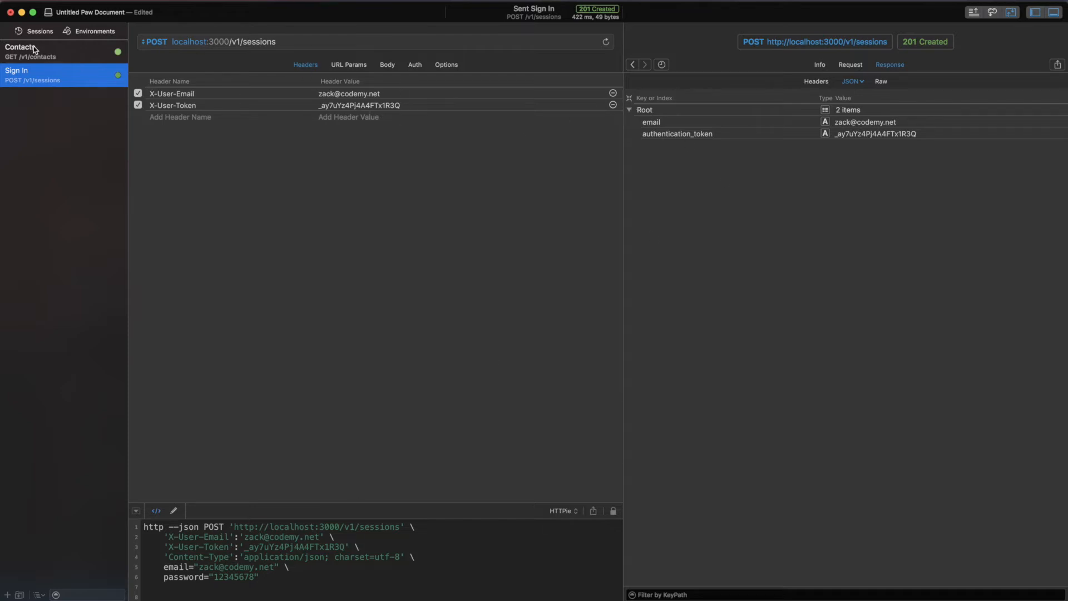
Open the Contacts request in Paw and add an X-User-Token header row
click(20, 52)
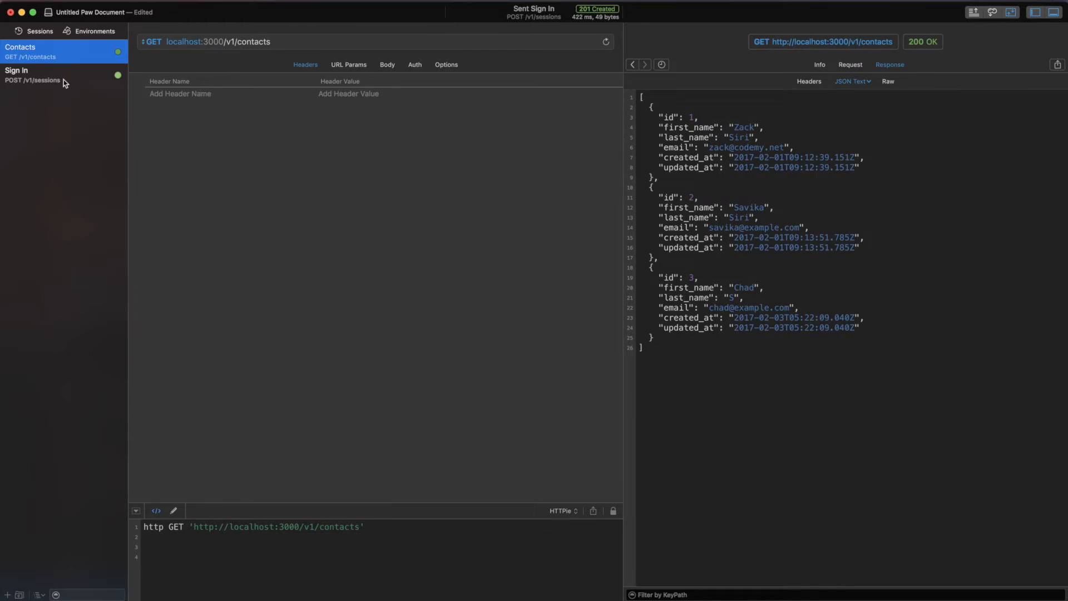
click(34, 75)
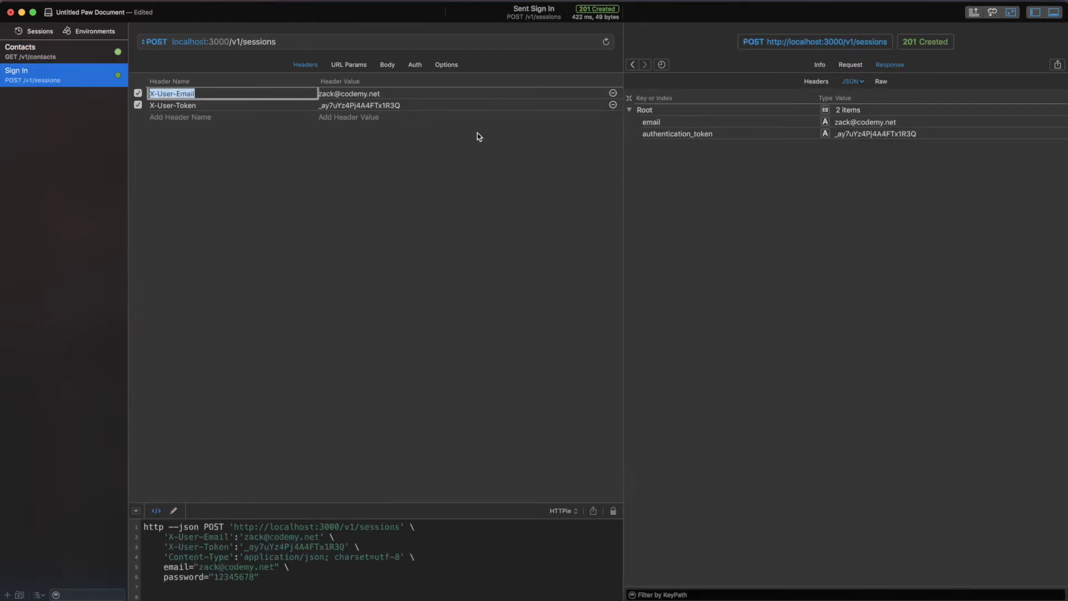
click(20, 51)
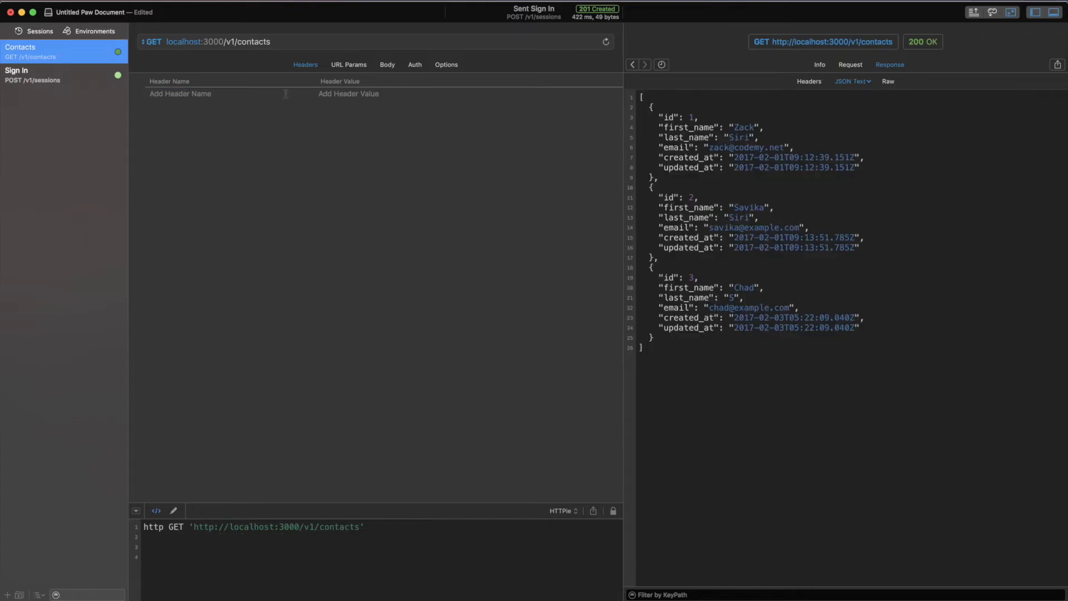
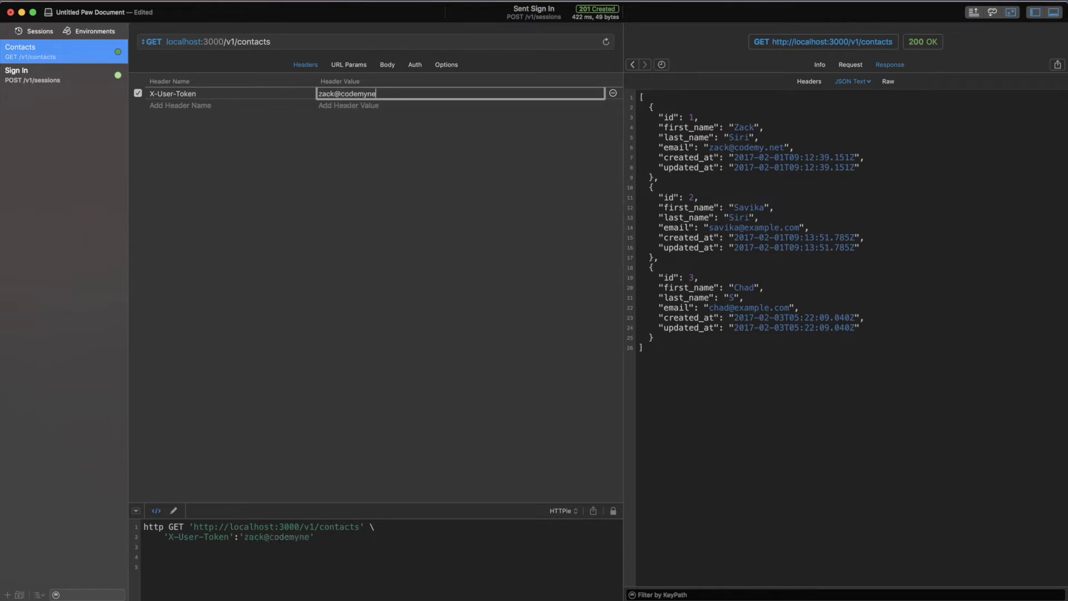
Start an X-User-Email header row on Contacts, then revisit the Sign In request
click(232, 105)
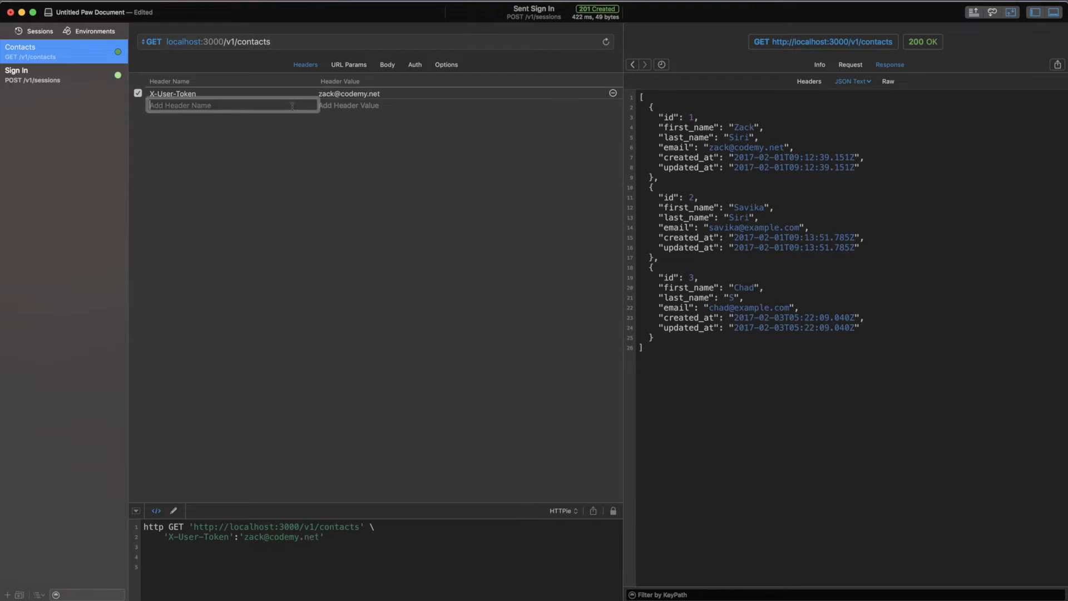
text(X-User_)
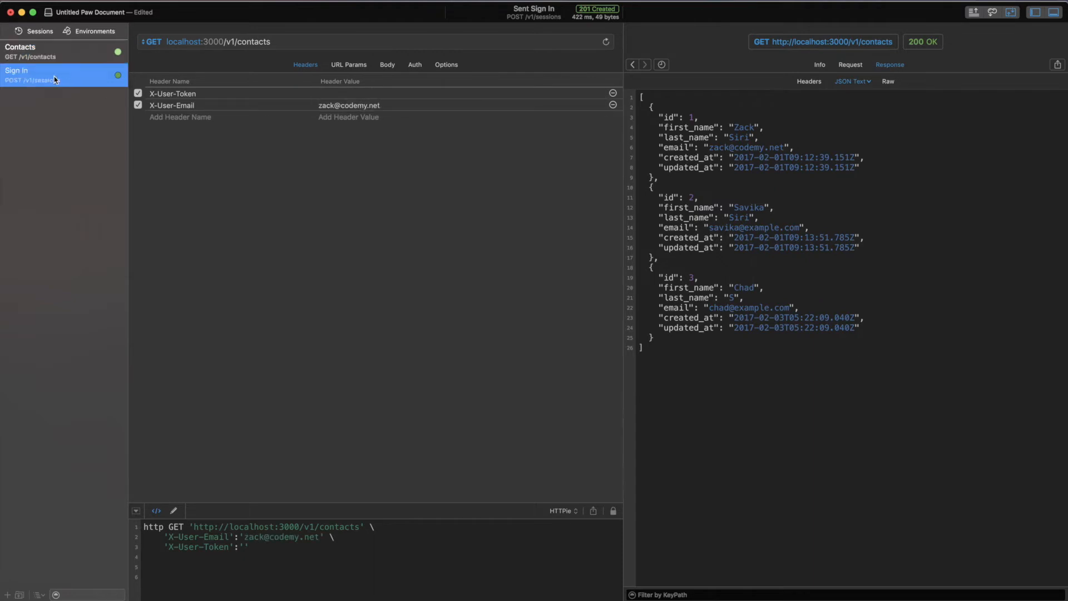
click(61, 74)
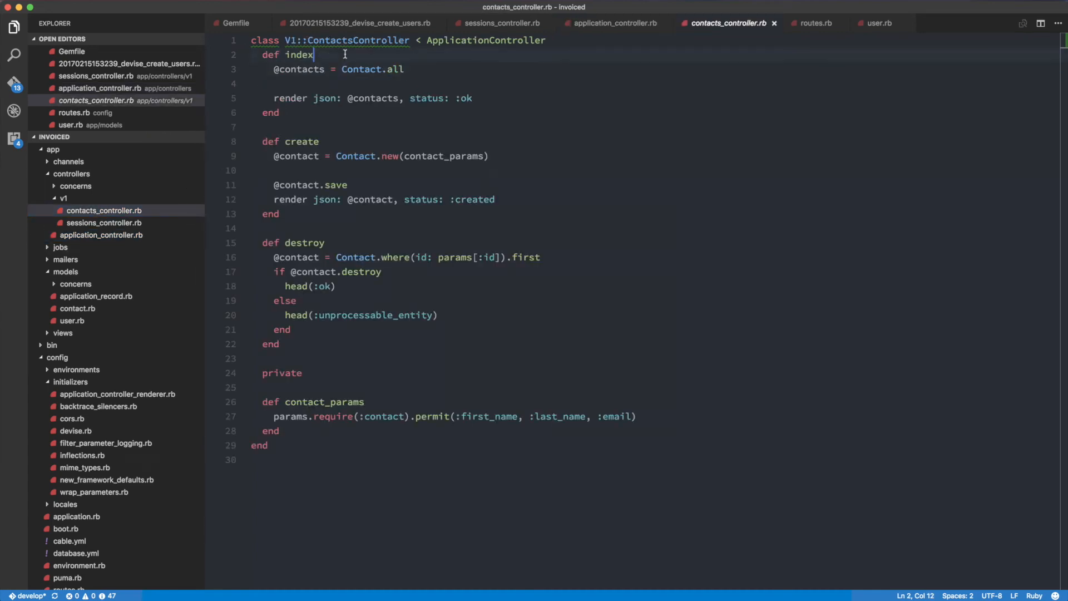
Add binding.pry under def index, then send the Contacts request from Paw
text(binding.pr)
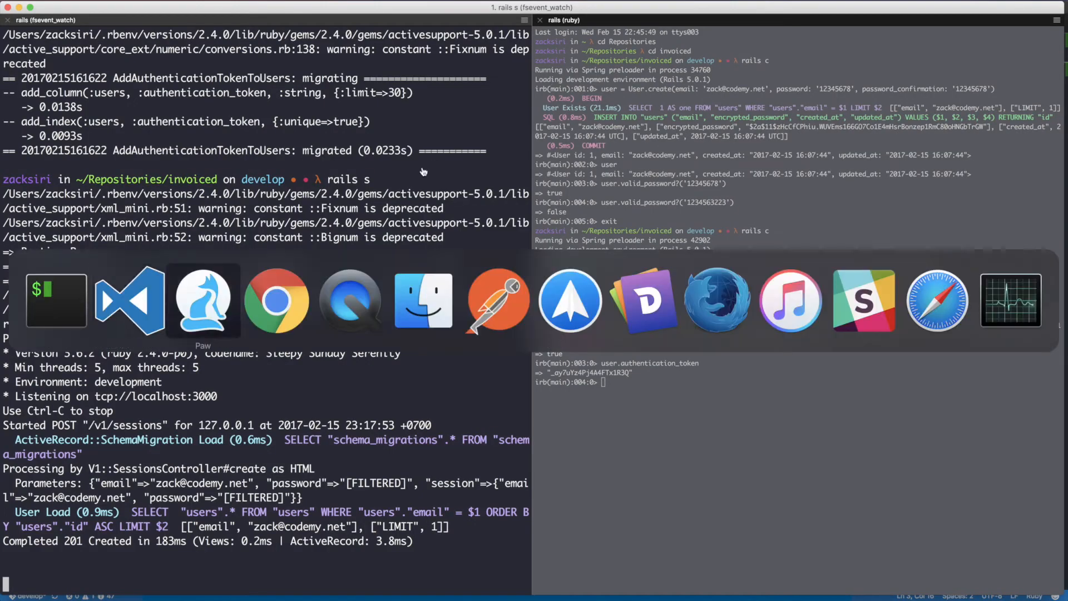
click(202, 300)
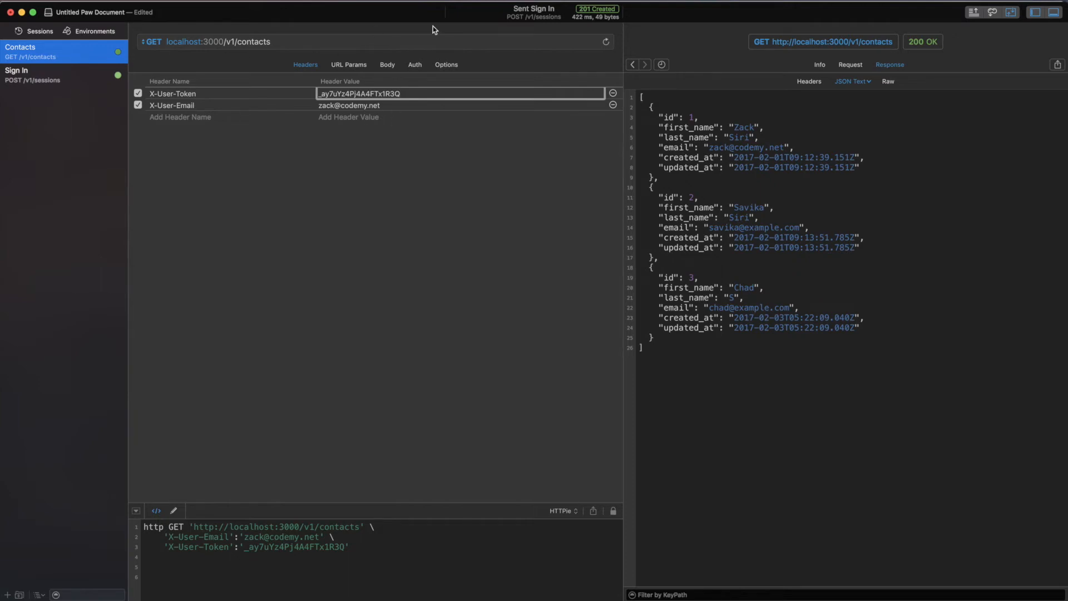
click(604, 42)
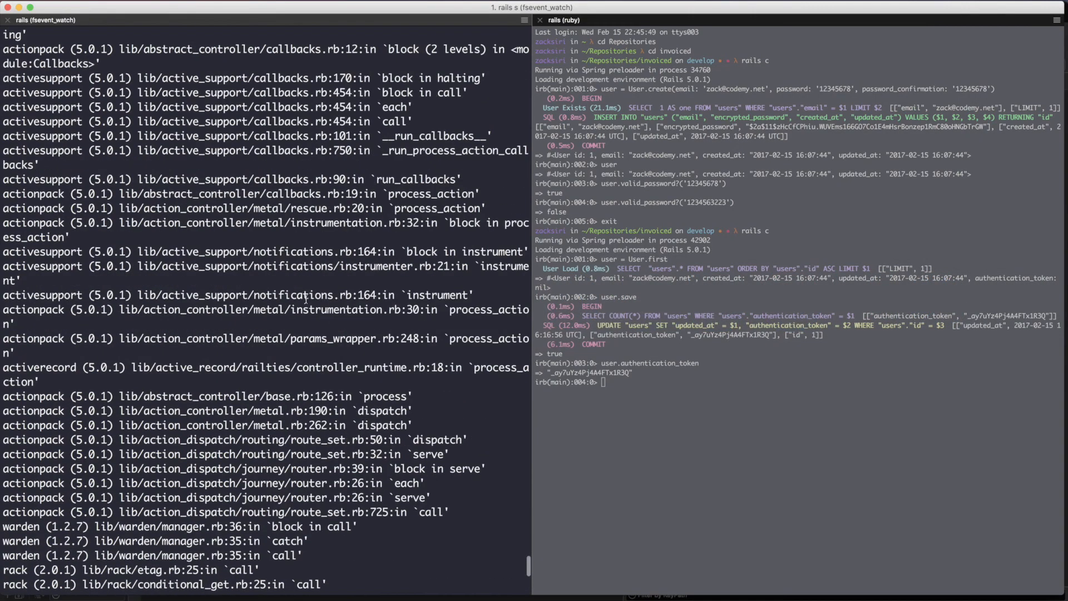
Restart the Rails server and resend Contacts from Paw, receiving a 500 error
scroll(down, 3)
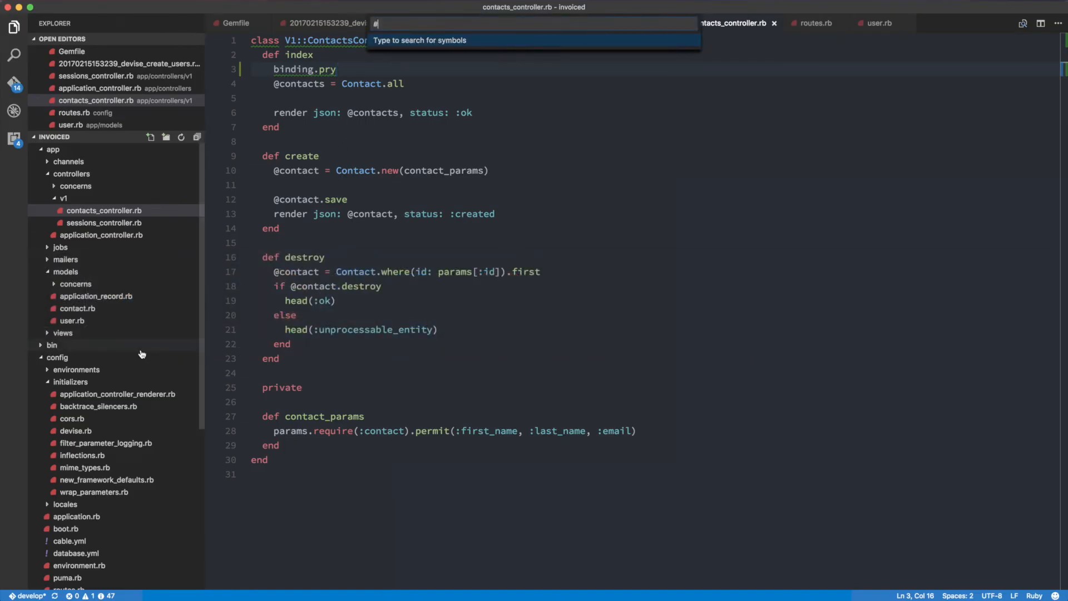
click(814, 22)
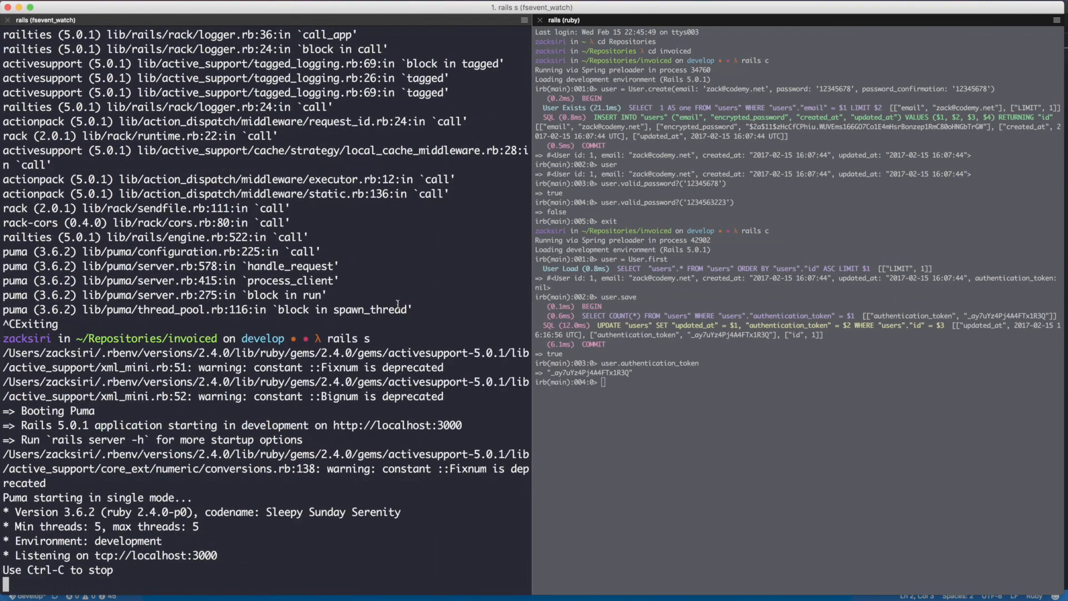
mouse_move(398, 309)
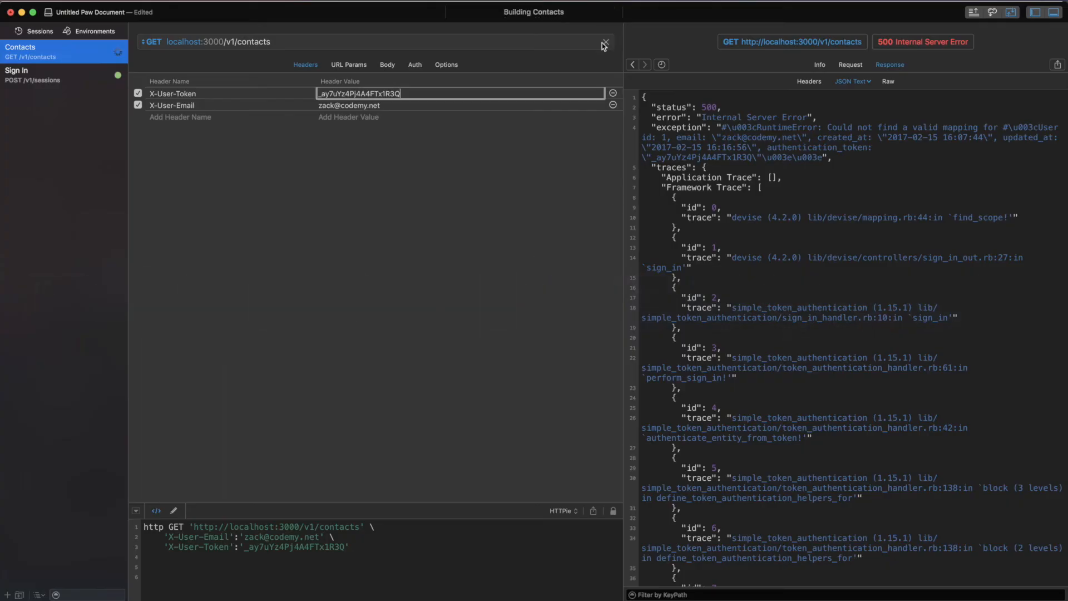
click(604, 41)
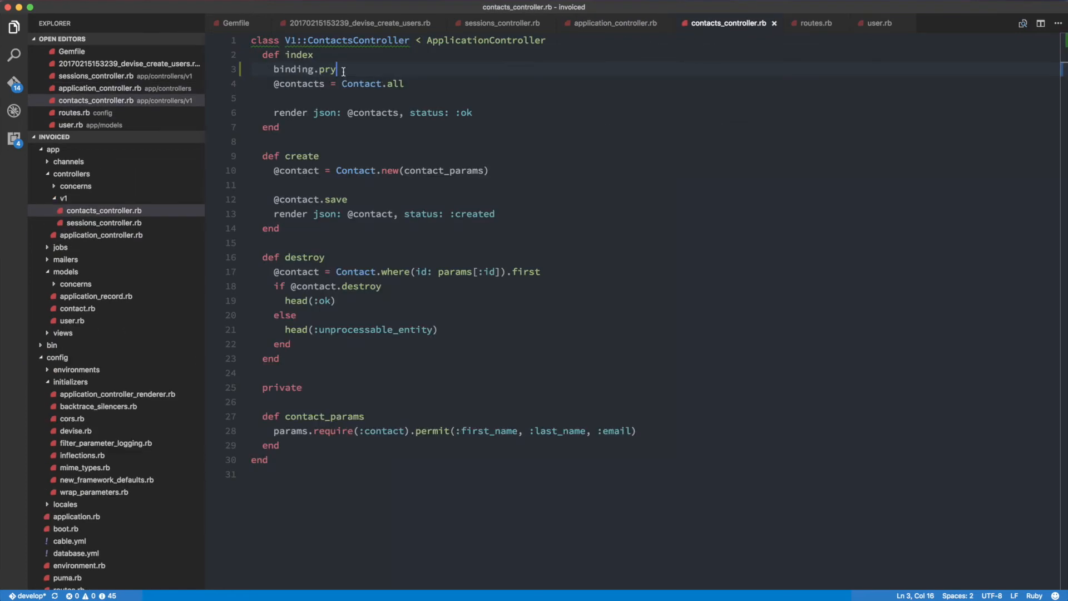
Replace binding.pry on line 3 of contacts_controller.rb with byebug
double_click(304, 69)
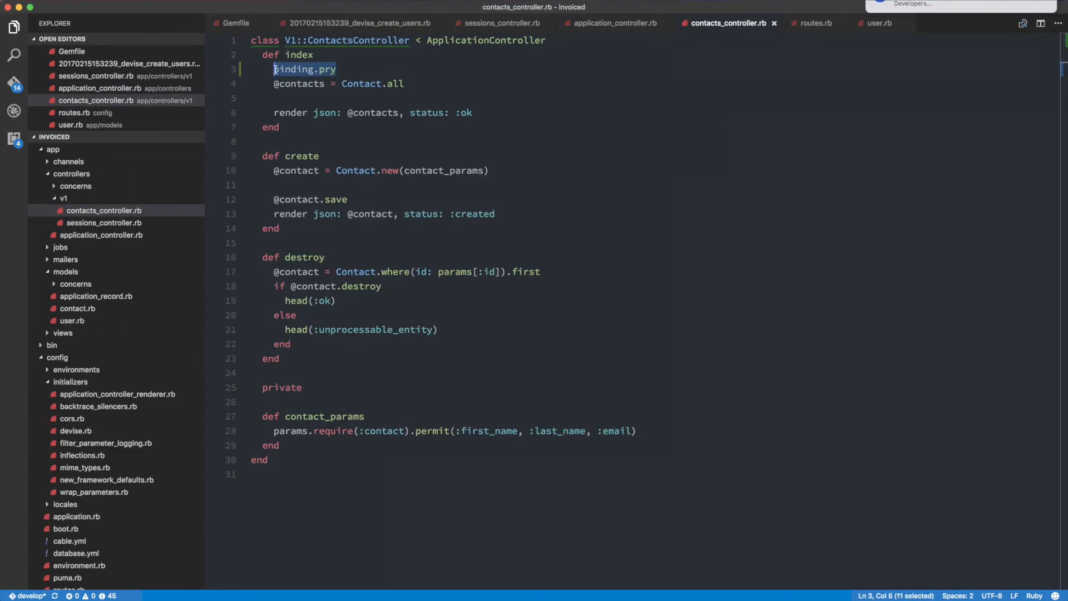
text(byebug)
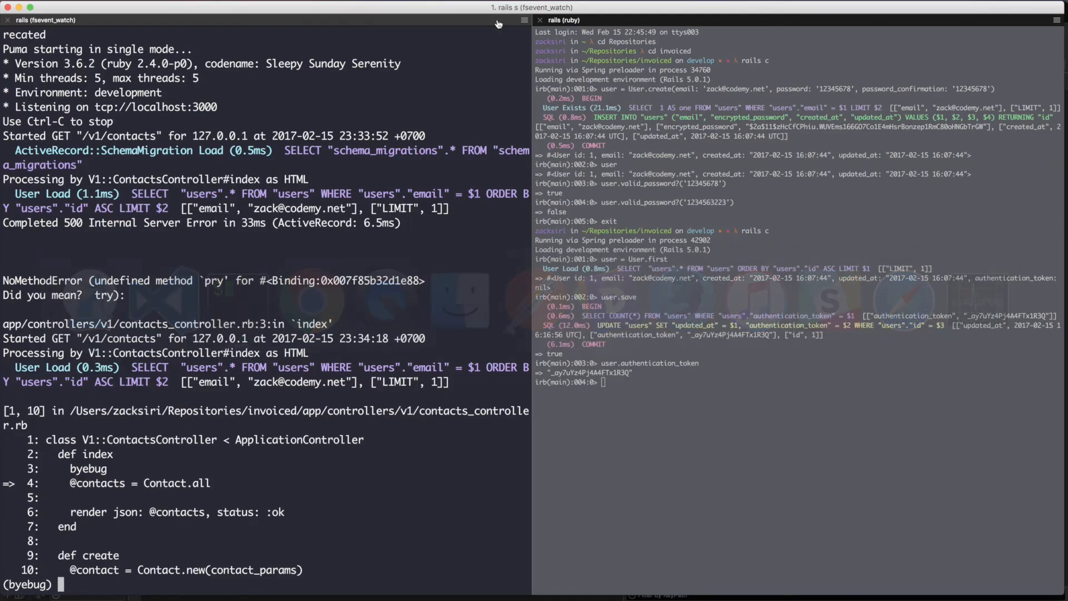
text(current_user)
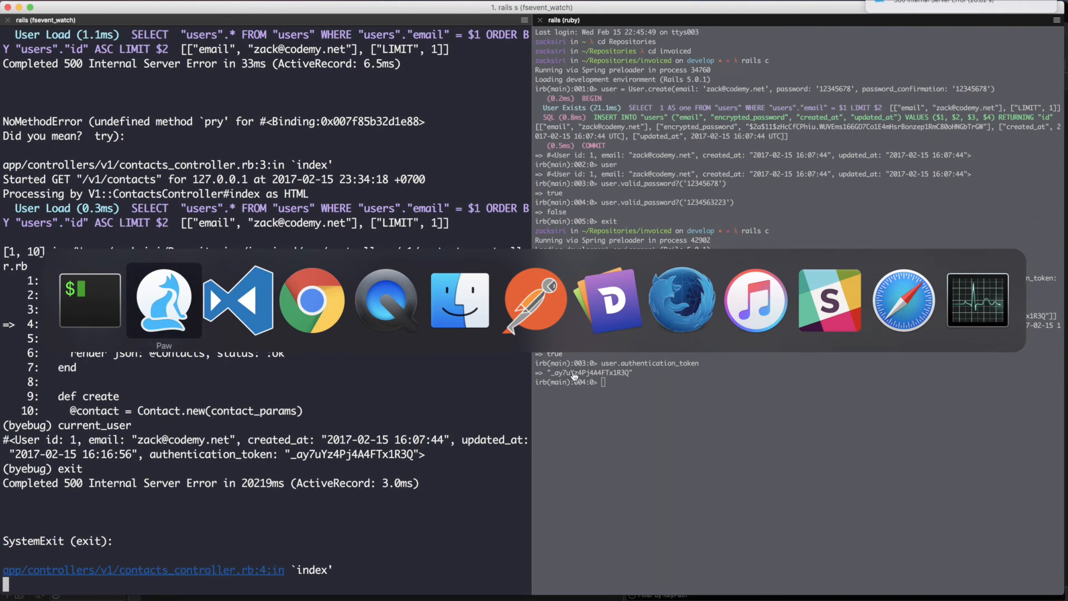
mouse_move(238, 300)
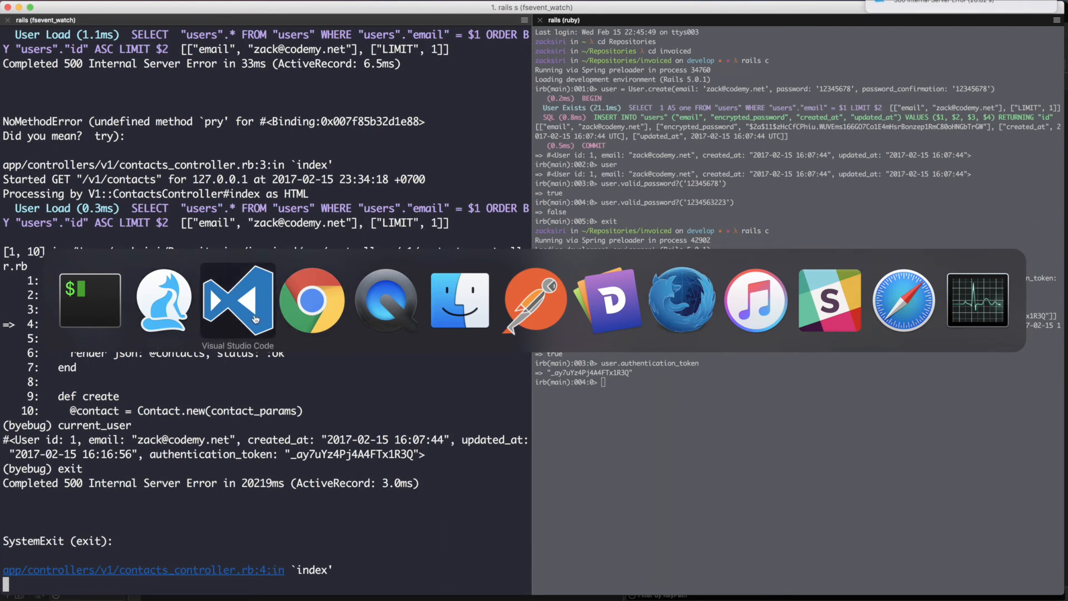
click(237, 300)
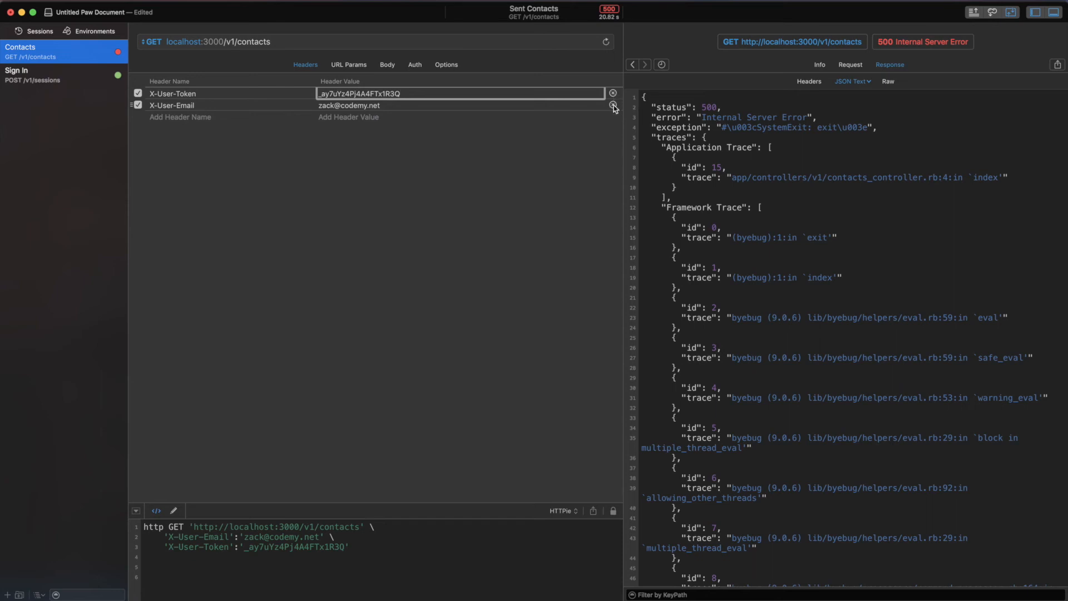
Delete both token header rows from the Contacts request and resend it unauthenticated
click(613, 107)
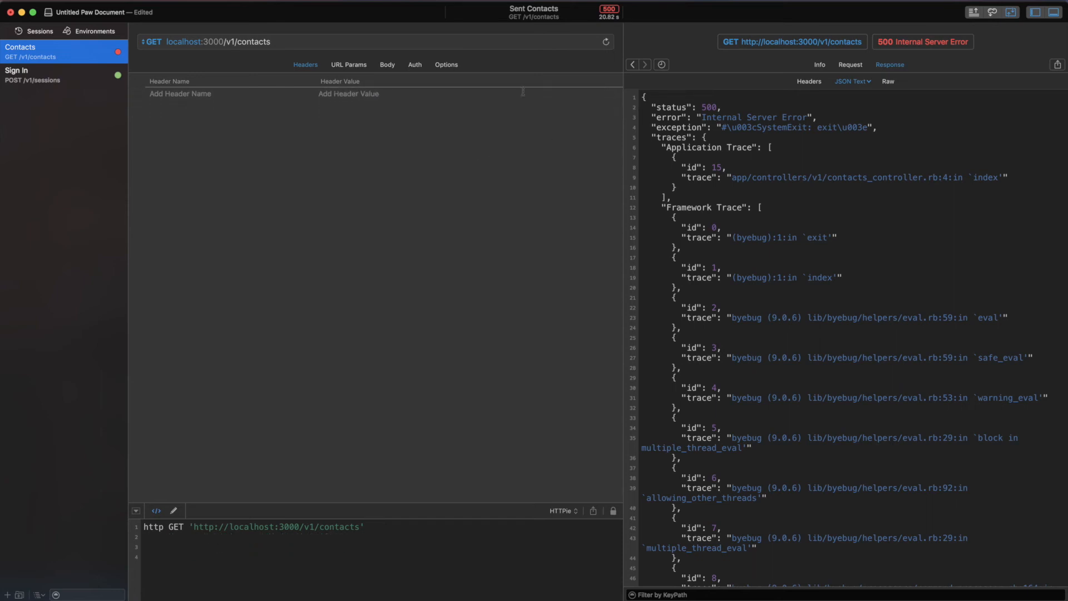
click(605, 43)
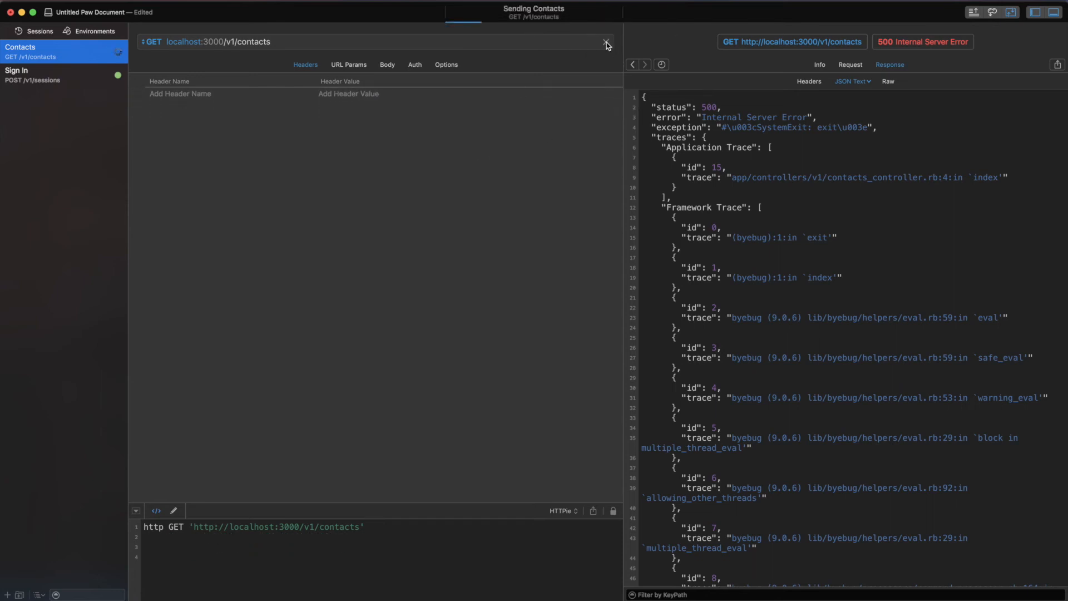